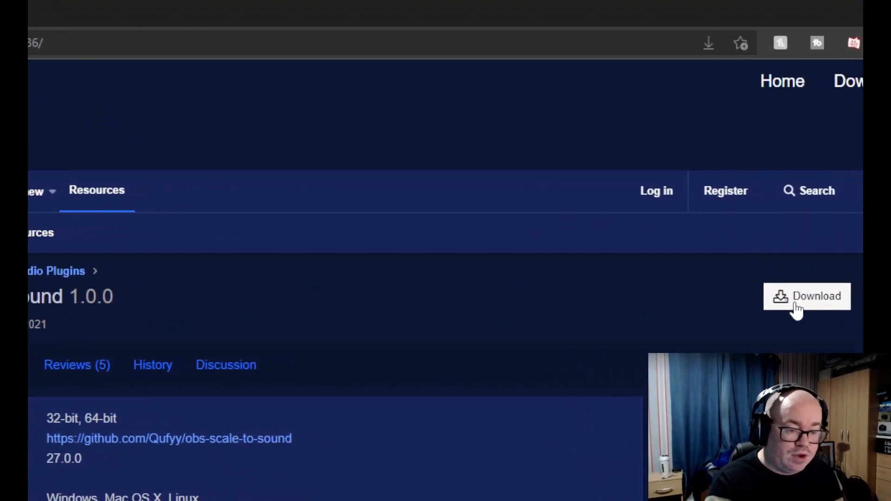
# Show the Scale To Sound plugin's Windows, macOS and Linux download files, then return to OBS.
pyautogui.click(806, 296)
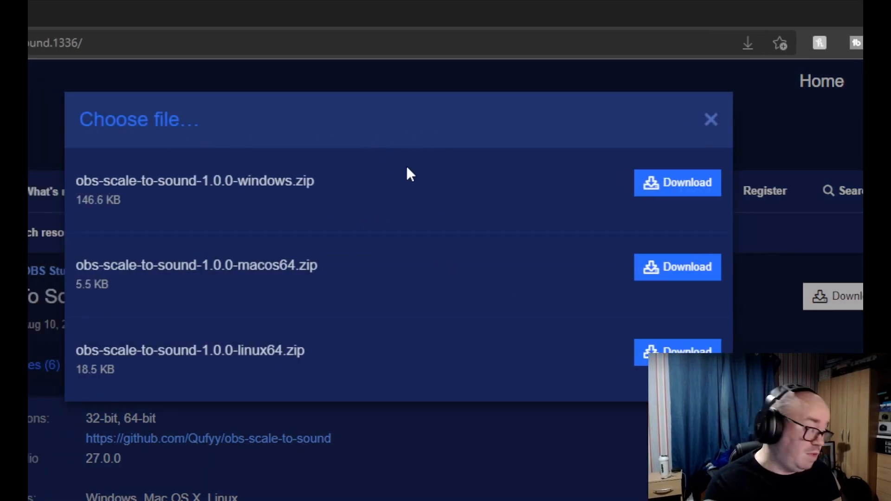
pyautogui.moveTo(364, 279)
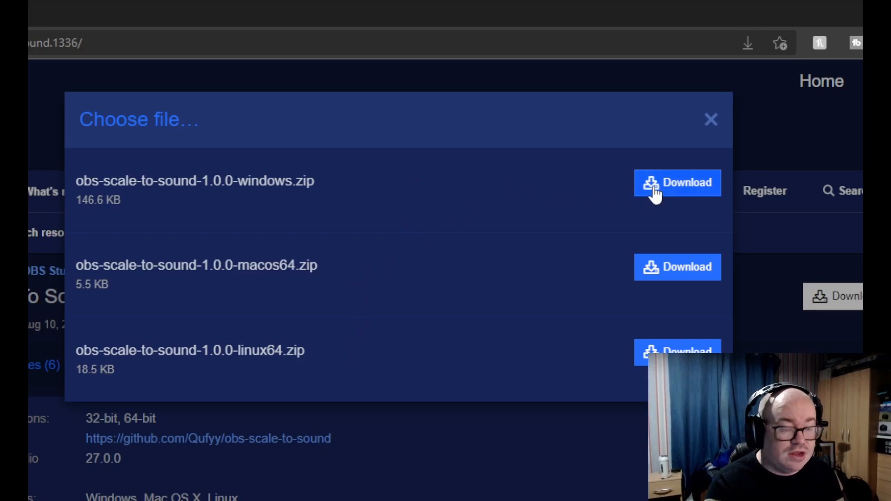
pyautogui.moveTo(601, 246)
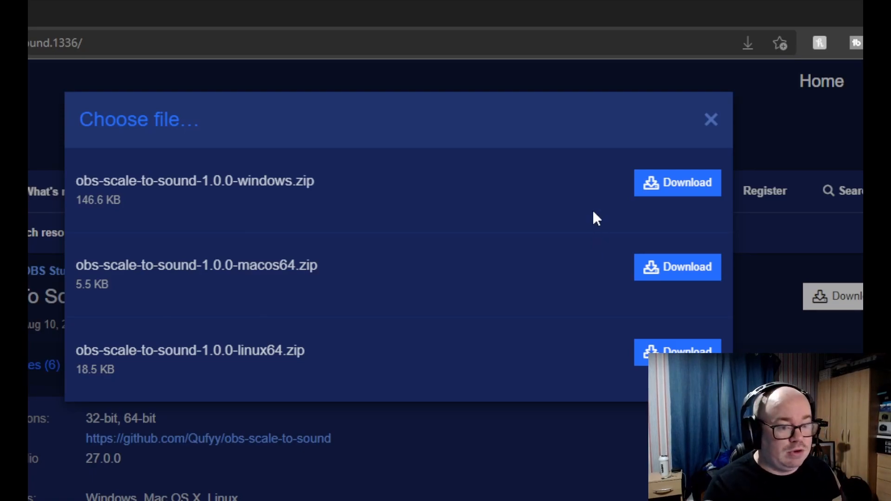
pyautogui.click(711, 120)
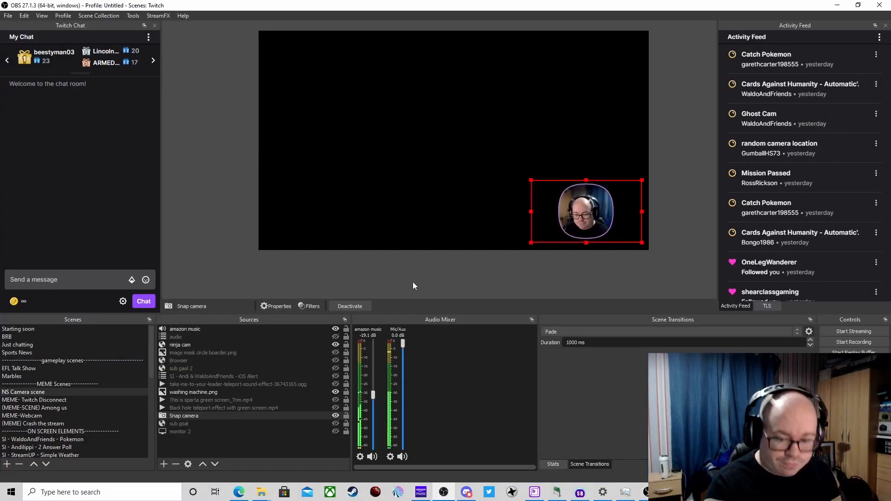
pyautogui.moveTo(378, 341)
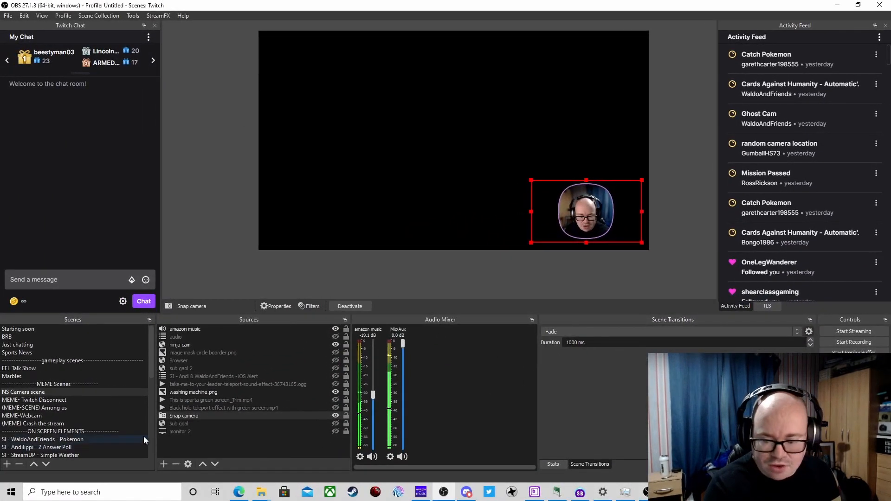
# Add a Scale To Sound effect filter to the Snap camera source from its Filters window.
pyautogui.rightClick(184, 416)
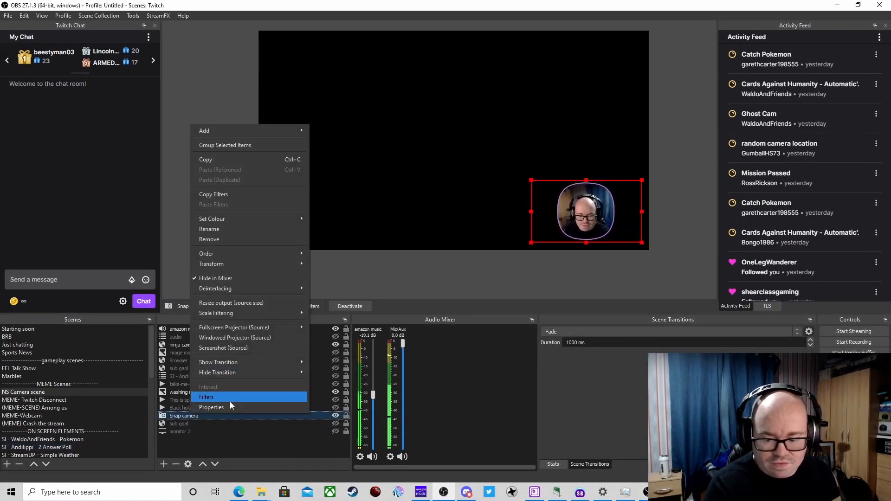
pyautogui.click(206, 397)
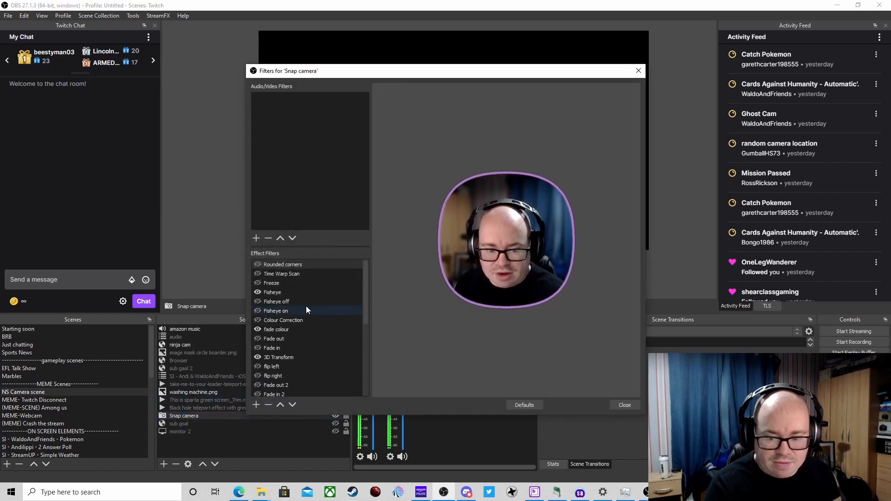
pyautogui.click(280, 385)
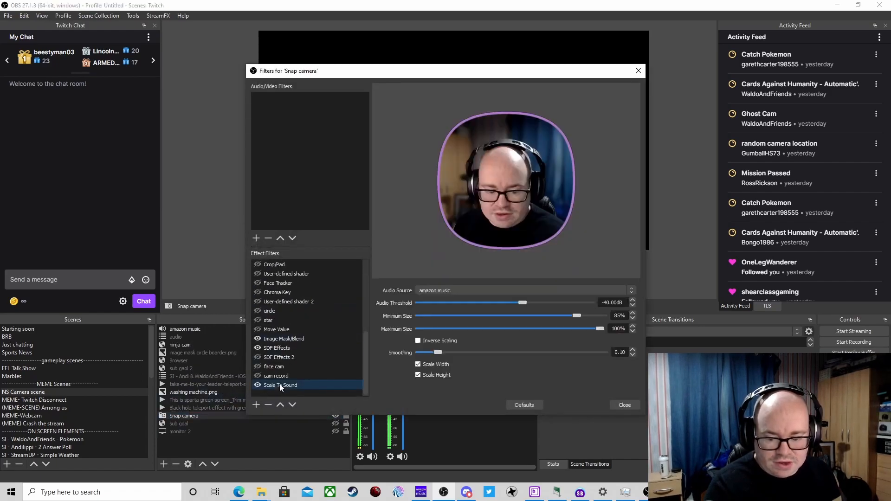
pyautogui.click(255, 237)
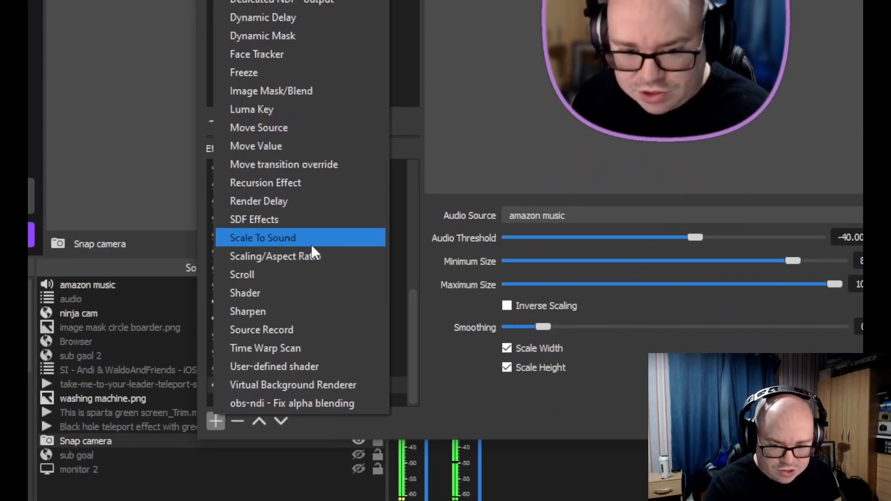
pyautogui.click(263, 238)
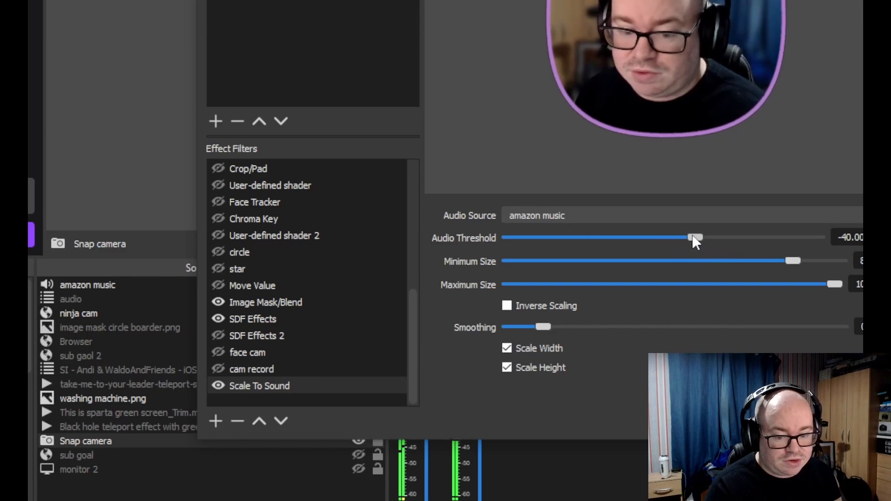
# Set the audio threshold to -40.50 dB and the minimum size to 84%.
pyautogui.moveTo(694, 238); pyautogui.dragTo(785, 238)
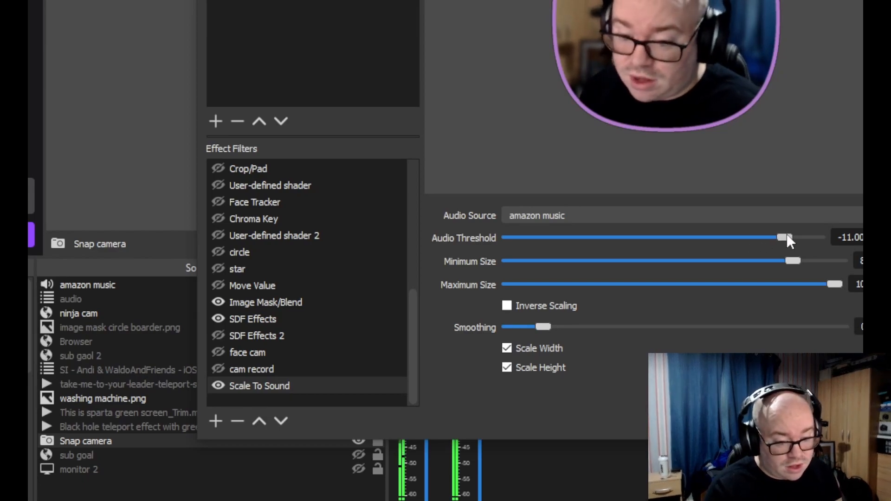
pyautogui.moveTo(782, 237); pyautogui.dragTo(718, 238)
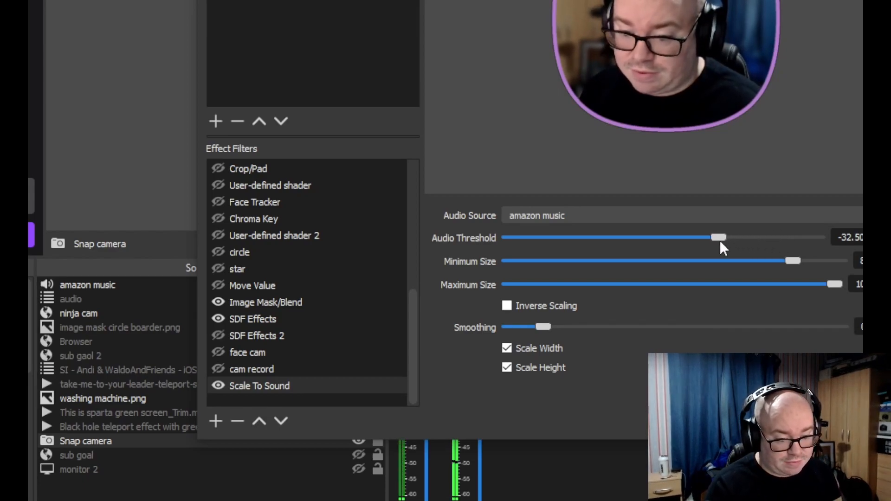
pyautogui.moveTo(718, 238); pyautogui.dragTo(692, 238)
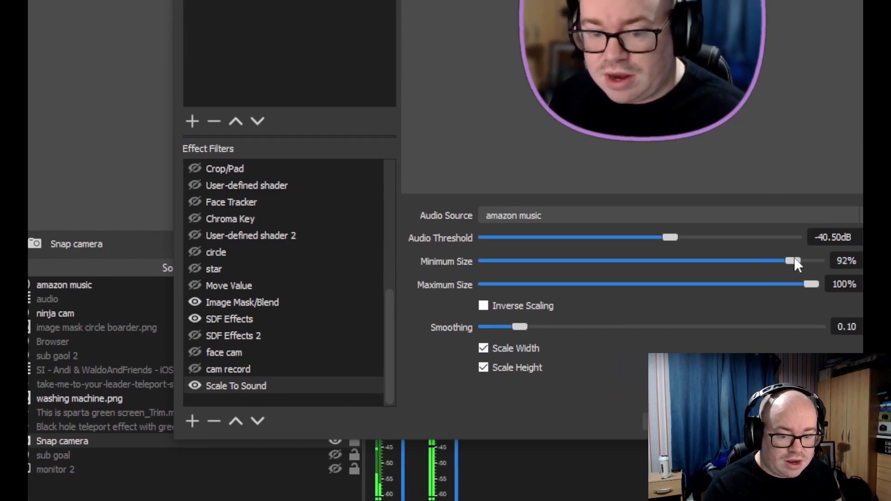
pyautogui.moveTo(790, 261); pyautogui.dragTo(773, 261)
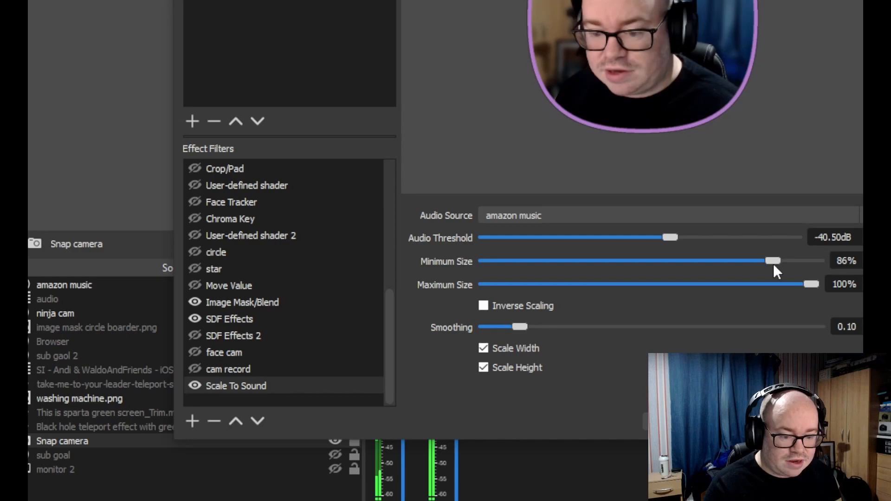
pyautogui.moveTo(775, 261); pyautogui.dragTo(766, 260)
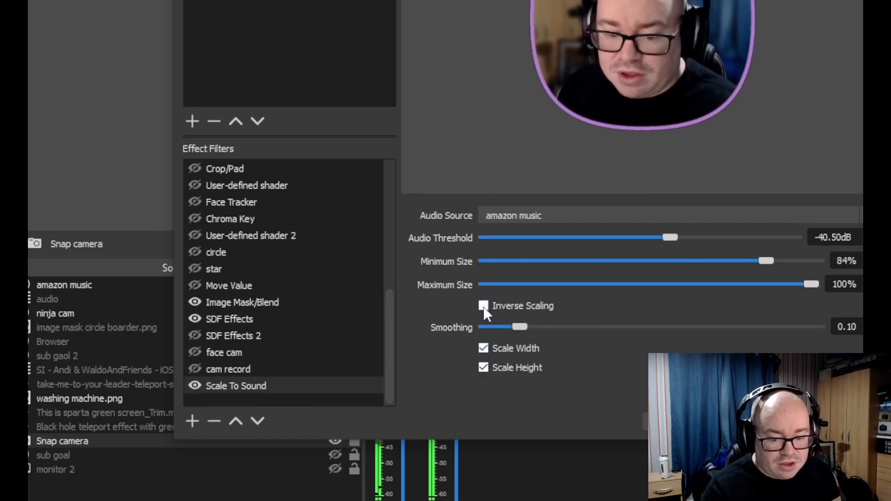
# Set smoothing to 0.25, leave inverse scaling off and keep width and height scaling on.
pyautogui.moveTo(517, 325); pyautogui.dragTo(571, 326)
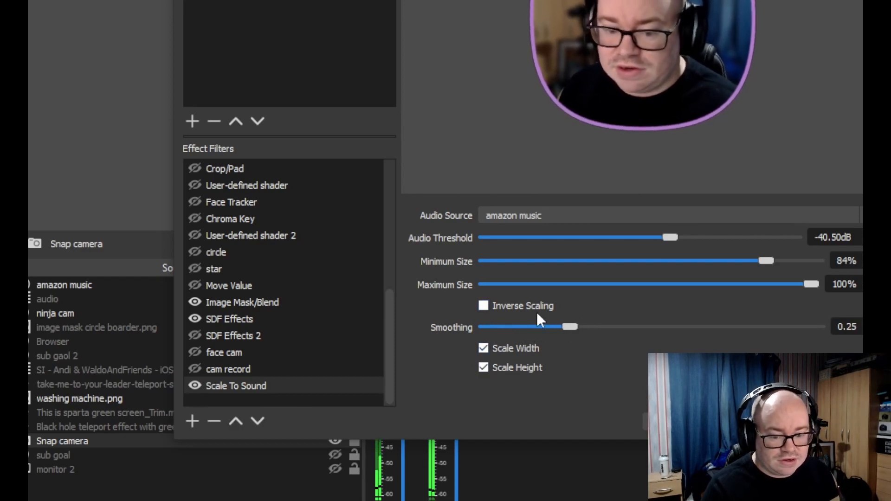
pyautogui.click(482, 305)
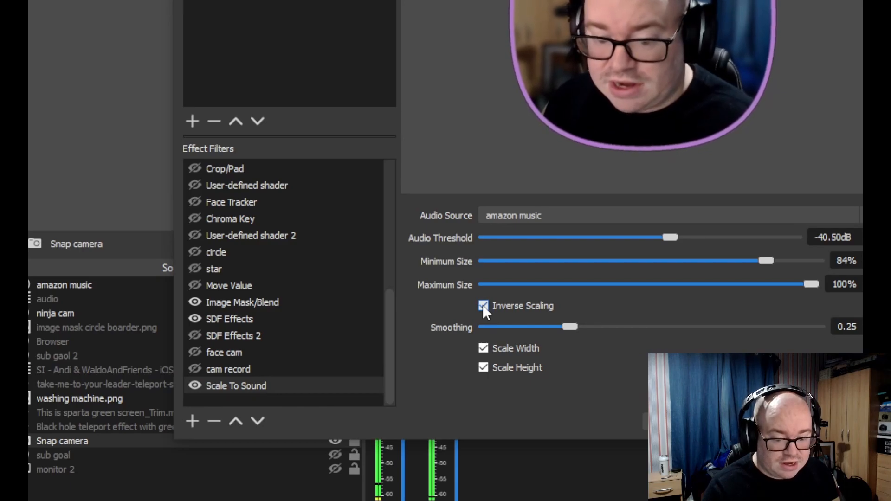
pyautogui.click(484, 305)
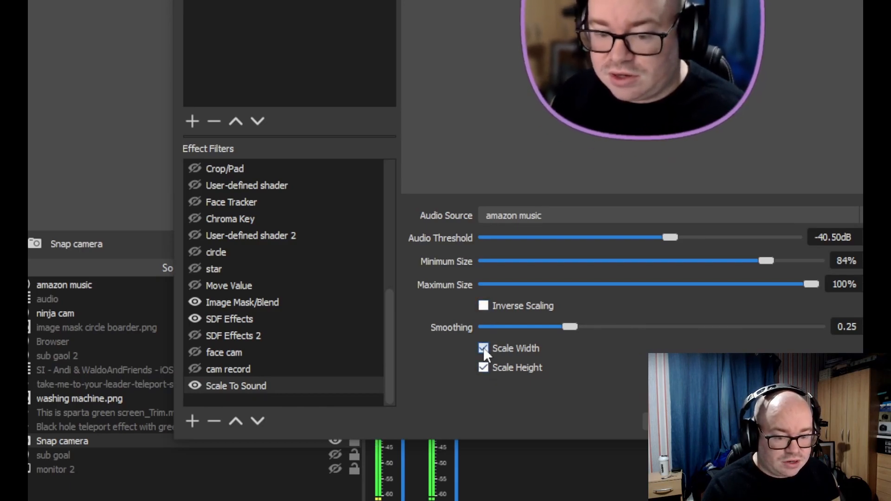
pyautogui.click(482, 348)
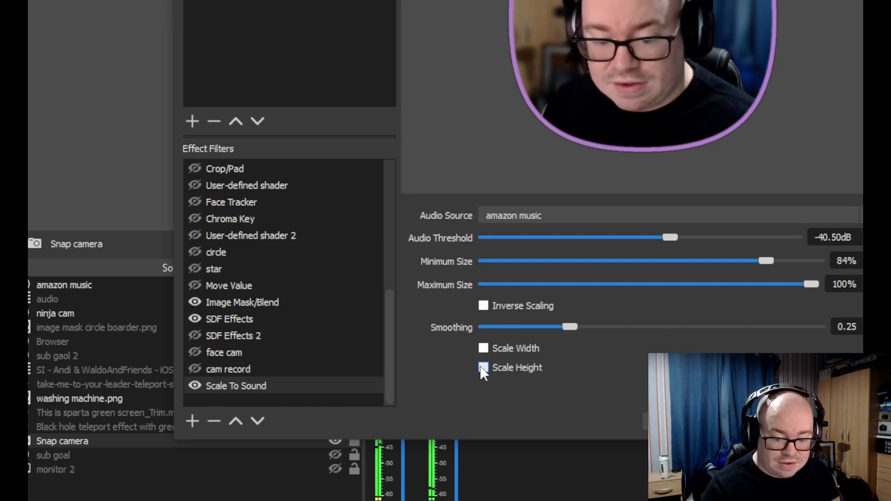
pyautogui.click(483, 348)
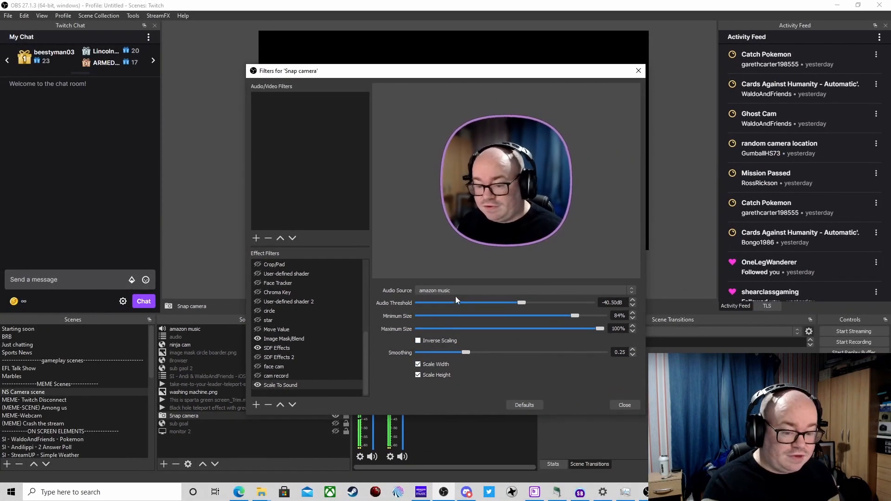
# Switch the filter's audio source from amazon music to Mic/Aux.
pyautogui.click(523, 291)
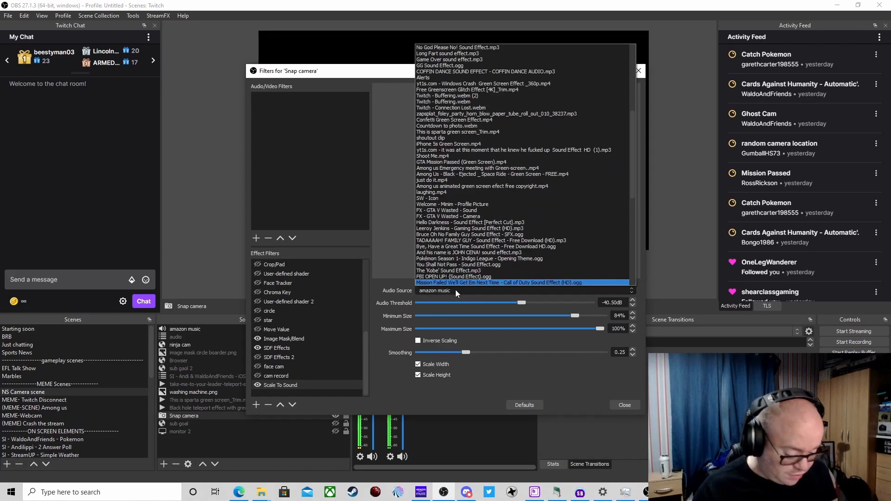
pyautogui.scroll(-3)
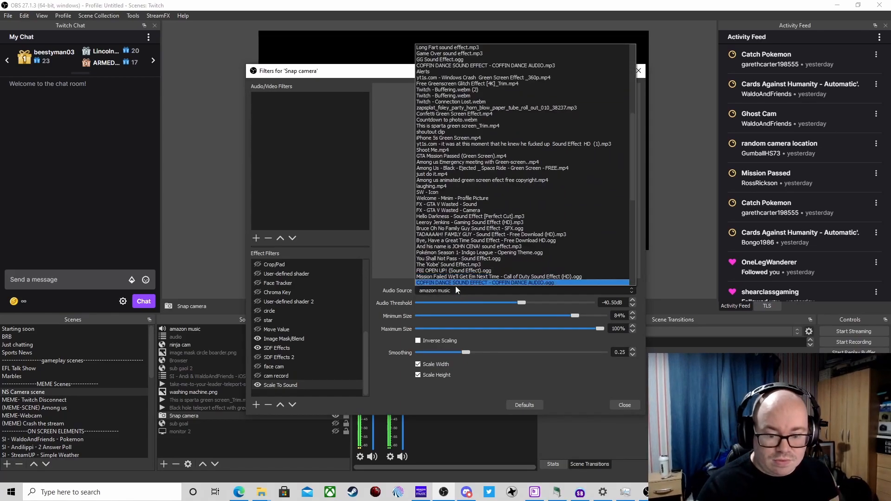
pyautogui.click(482, 180)
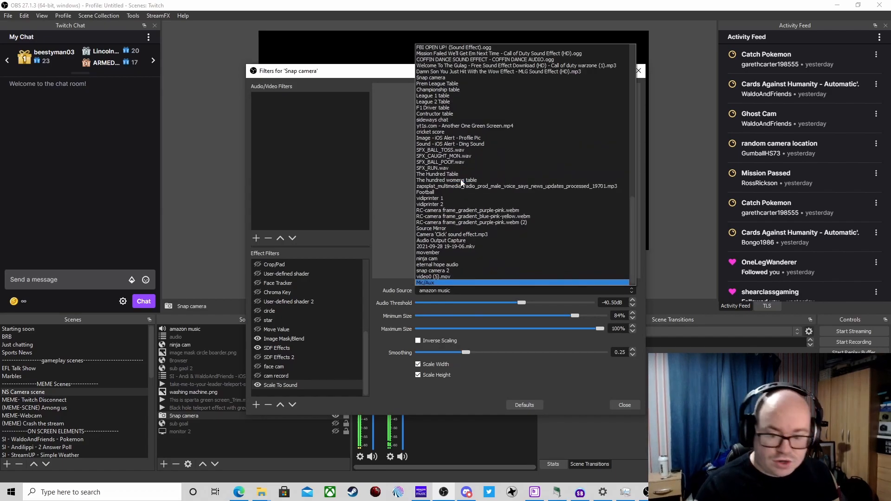
pyautogui.click(431, 282)
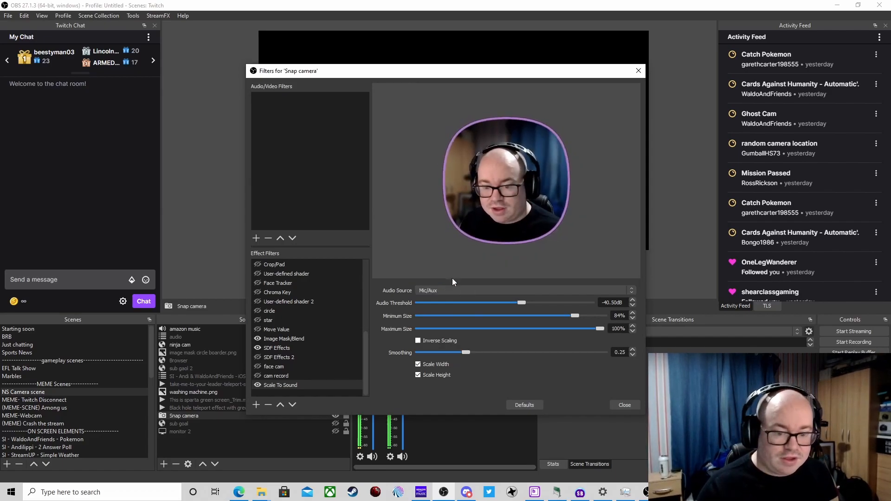